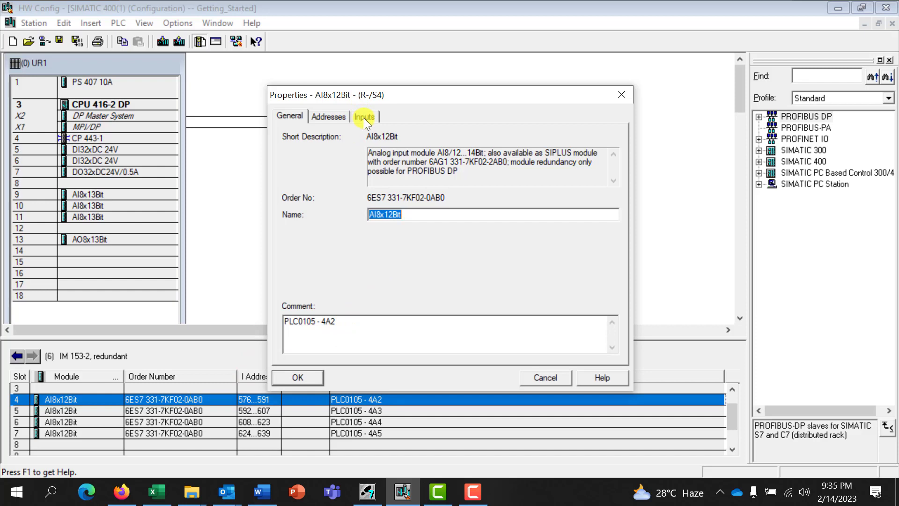
Show the Inputs tab of the slot 4 AI8x12Bit module's properties
left_click(365, 117)
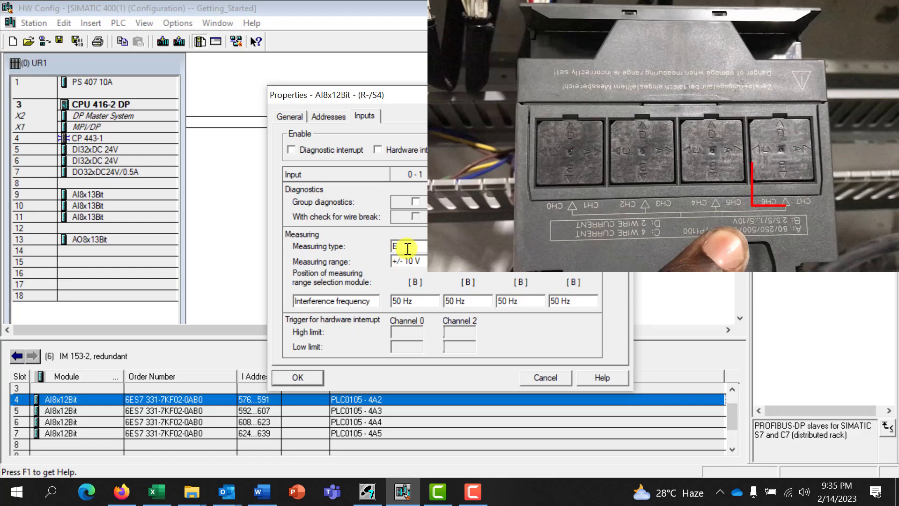
Set all channel groups to 4-wire 4..20 mA, range module C, and confirm
left_click(407, 246)
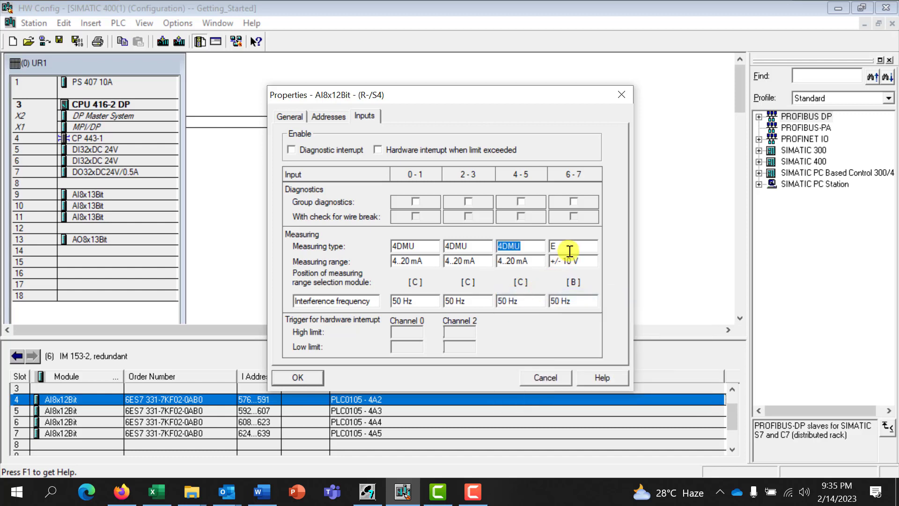
left_click(573, 245)
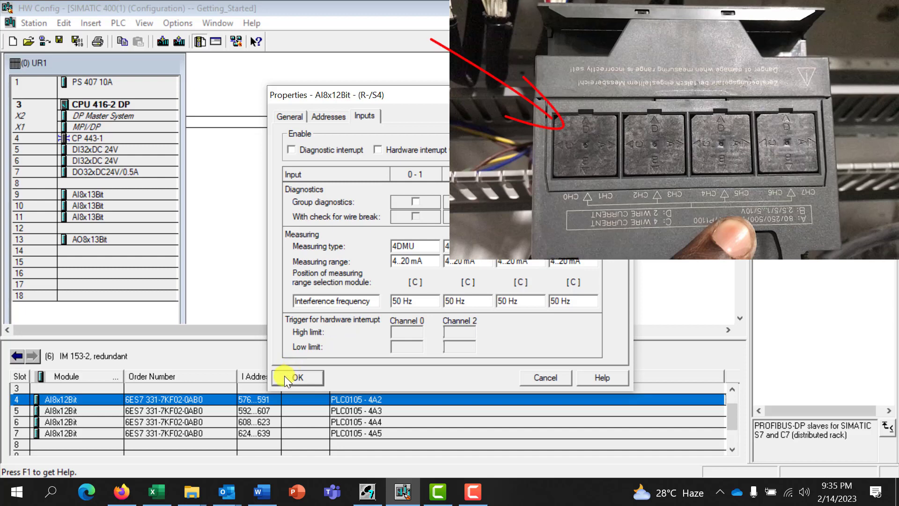
left_click(297, 377)
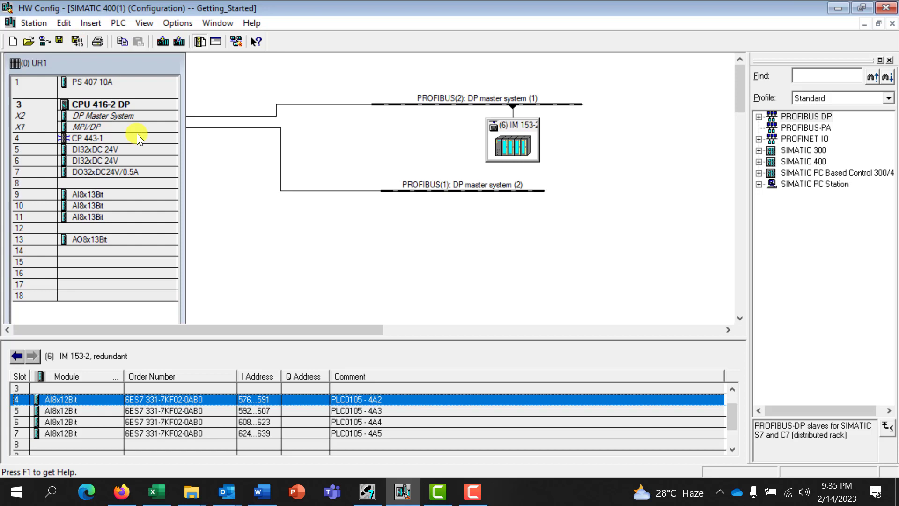
mouse_move(163, 41)
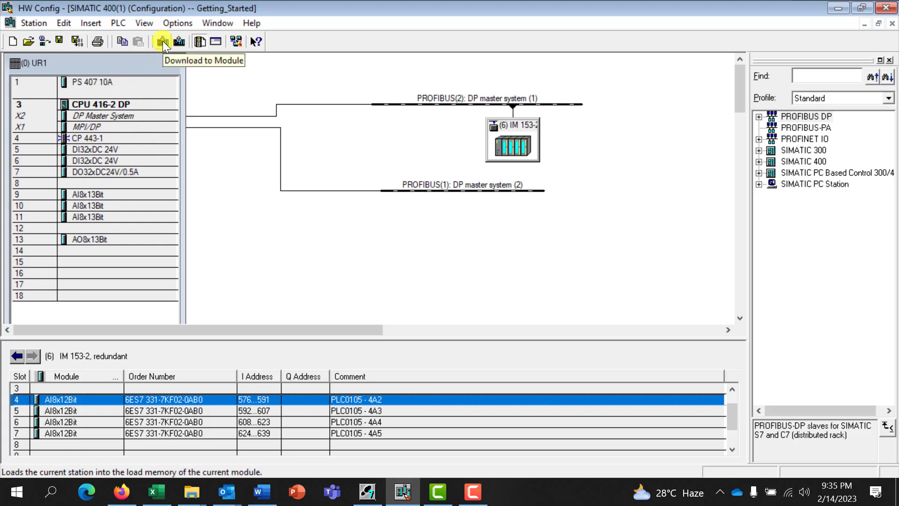
Download to the CPU 416-2 DP, confirming node address 192.168.0.1
left_click(163, 41)
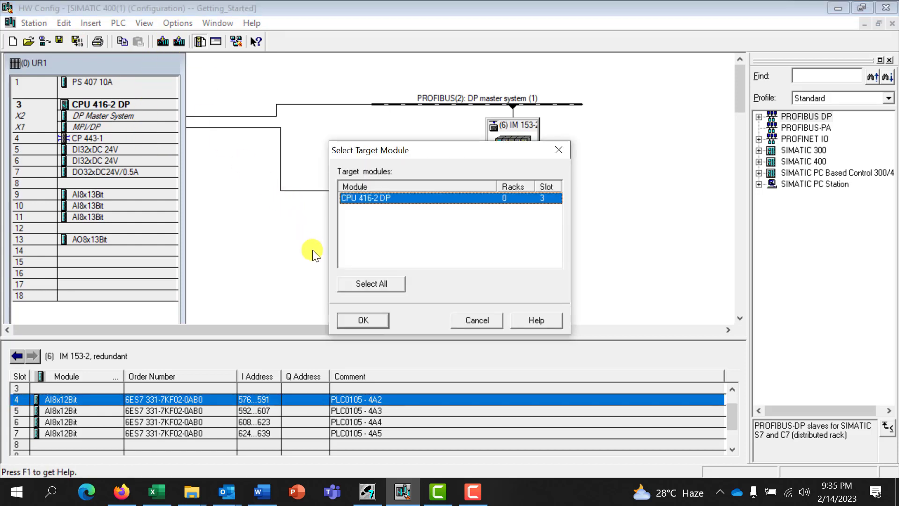
left_click(362, 320)
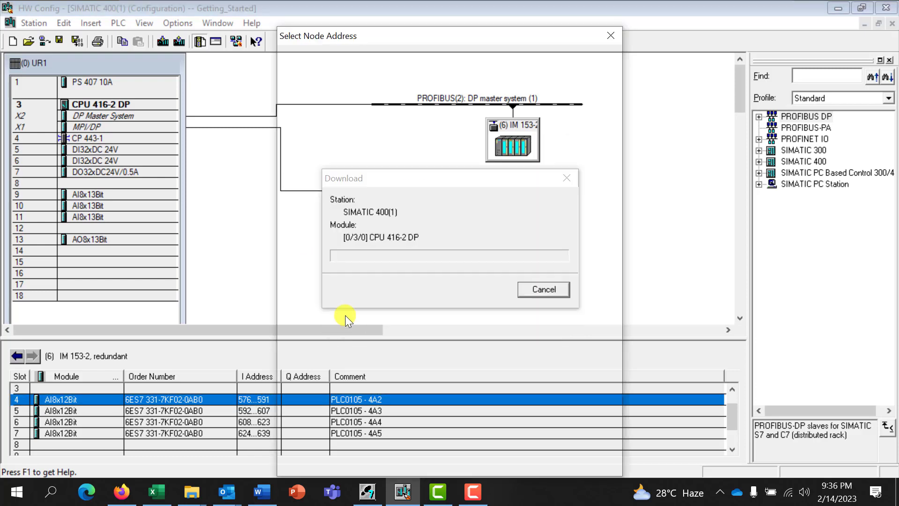
left_click(343, 319)
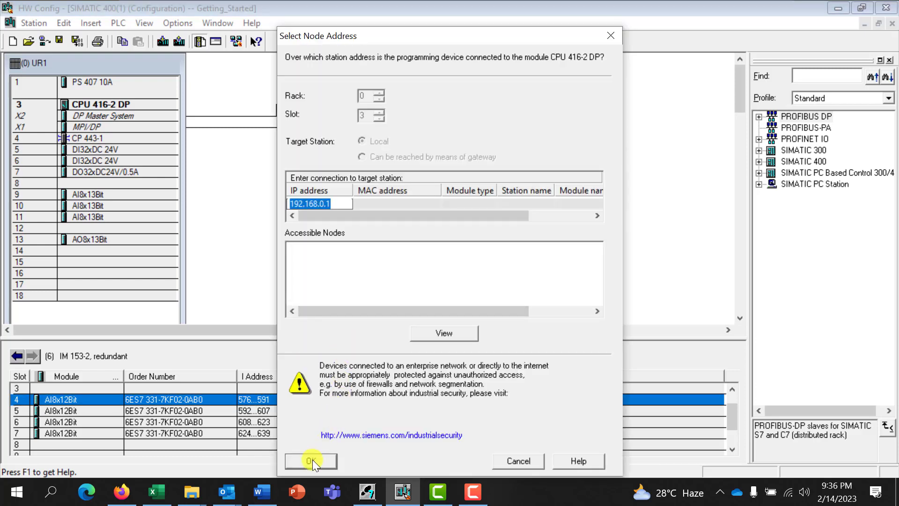